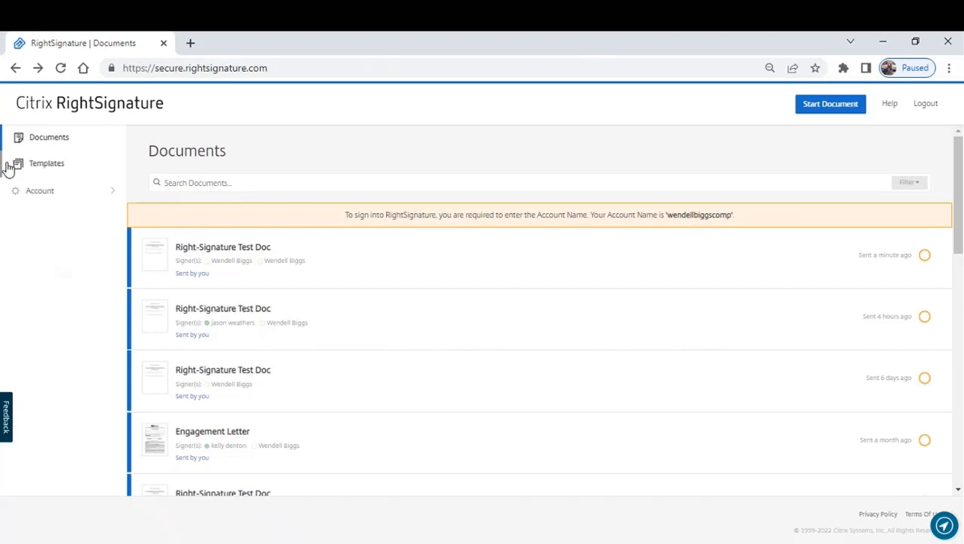
# Go to the Templates page from the left sidebar.
pyautogui.click(46, 163)
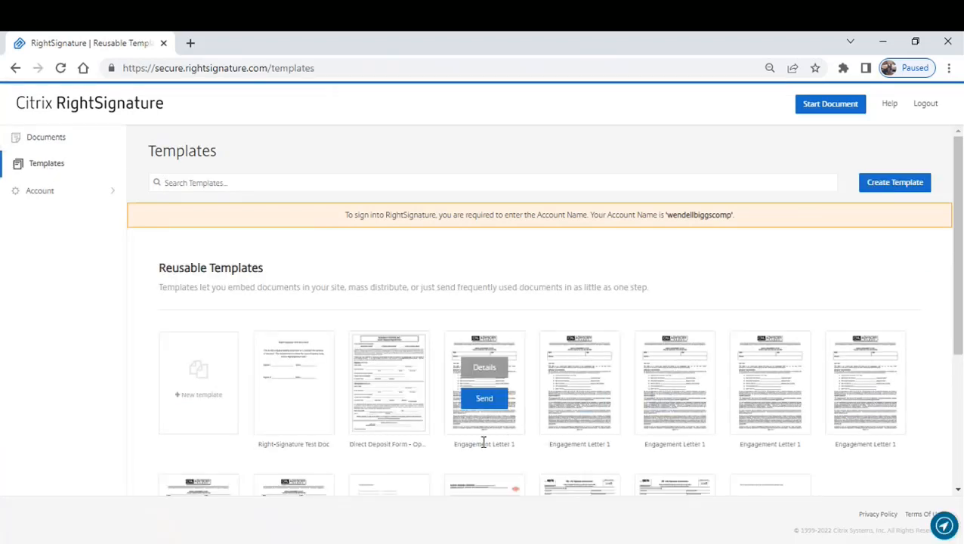
pyautogui.moveTo(470, 430)
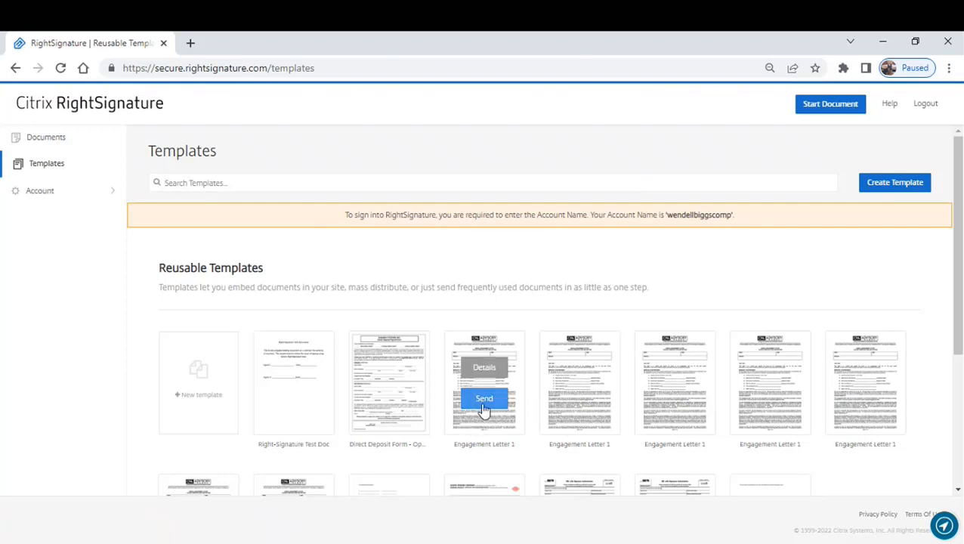
pyautogui.moveTo(565, 285)
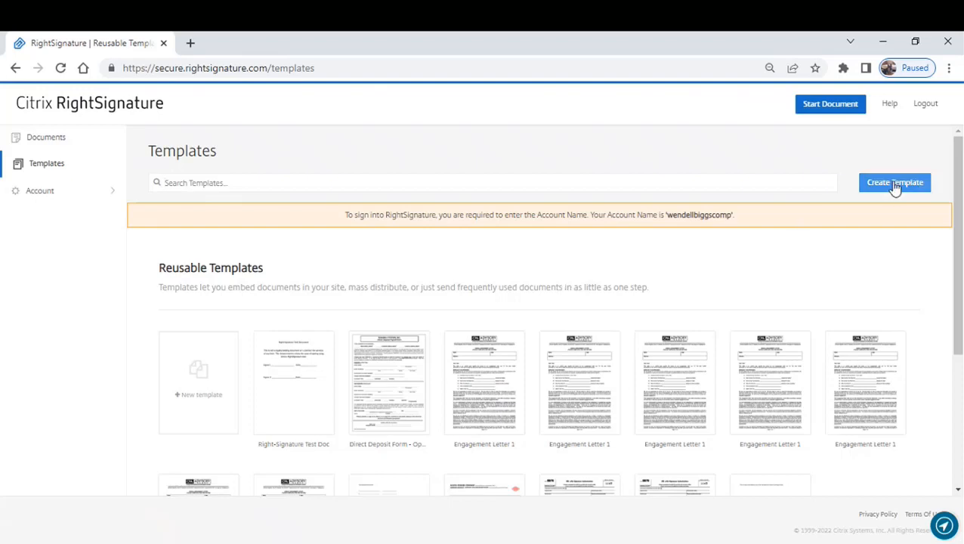
# Start a new template by uploading Right-Signature Test Doc.docx.
pyautogui.click(895, 182)
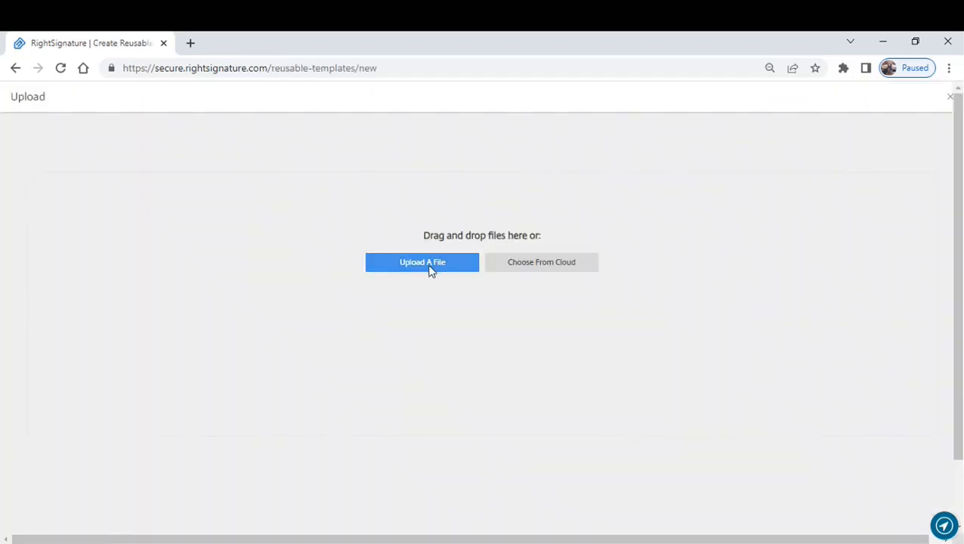
pyautogui.click(421, 262)
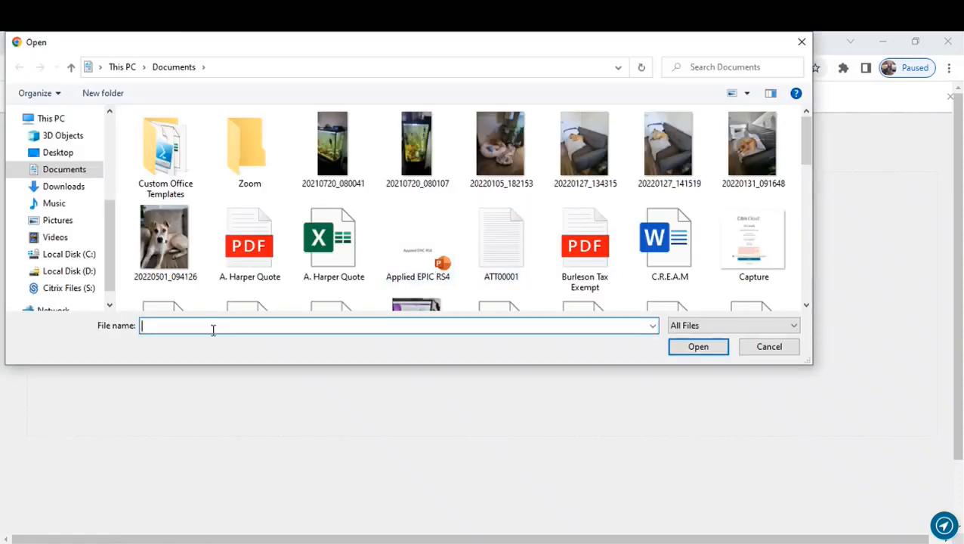
pyautogui.write('right')
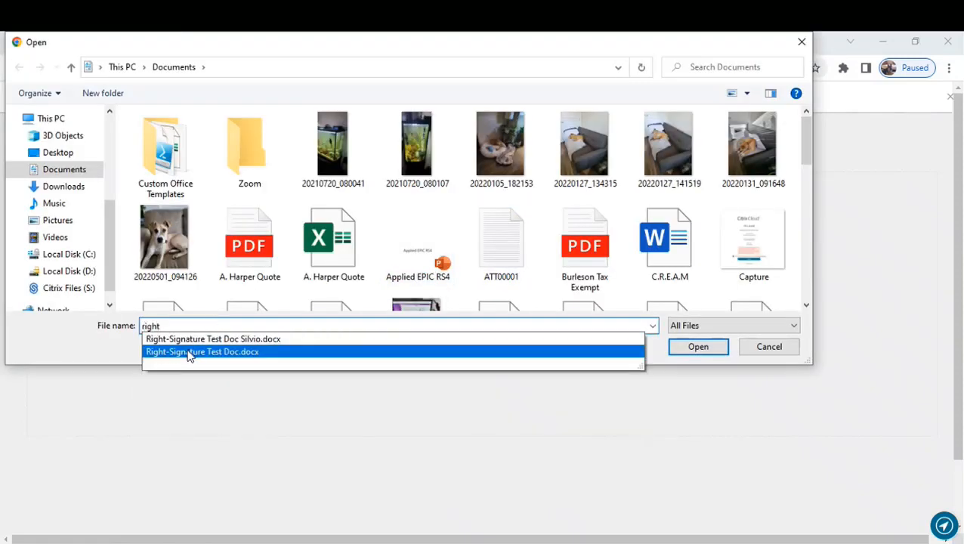
pyautogui.click(699, 347)
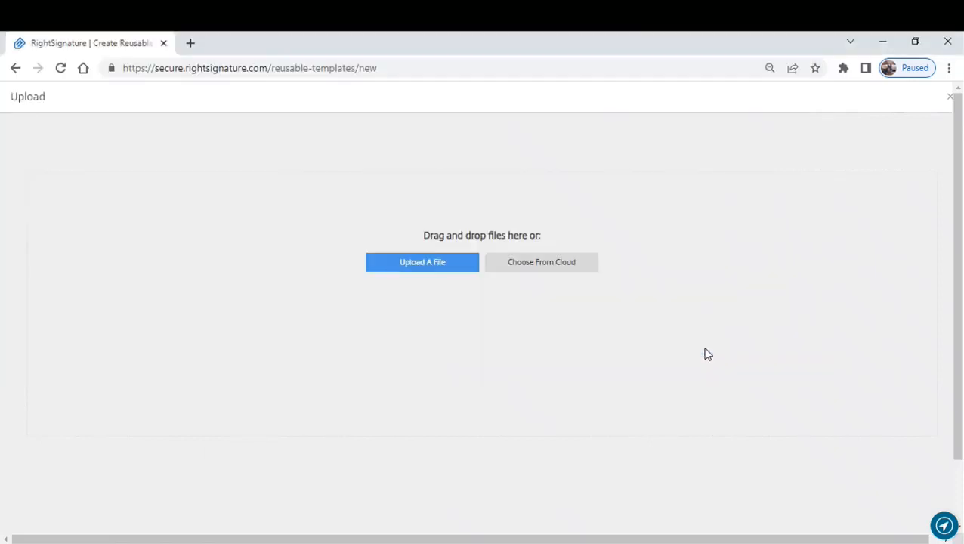
pyautogui.click(422, 261)
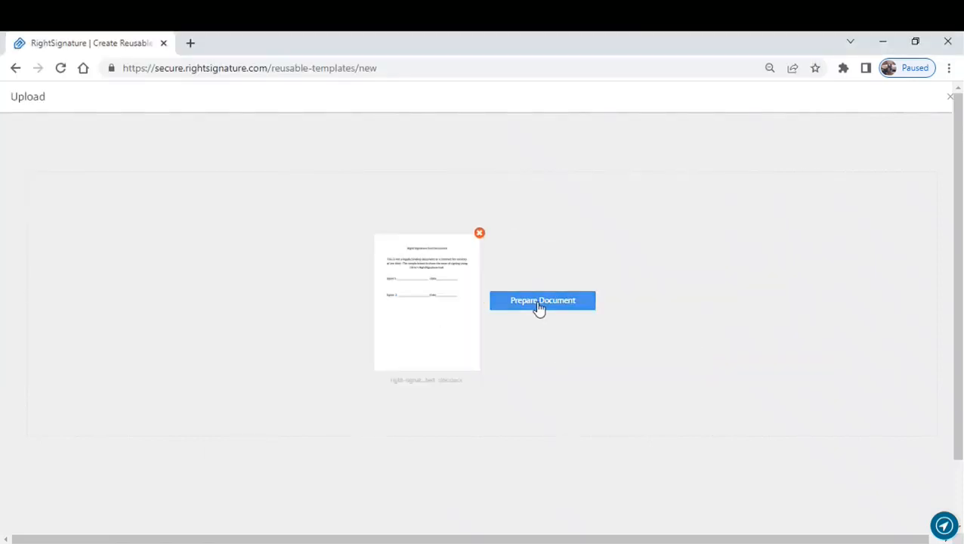
# Prepare the uploaded document, keeping signer1 as the only role.
pyautogui.click(543, 300)
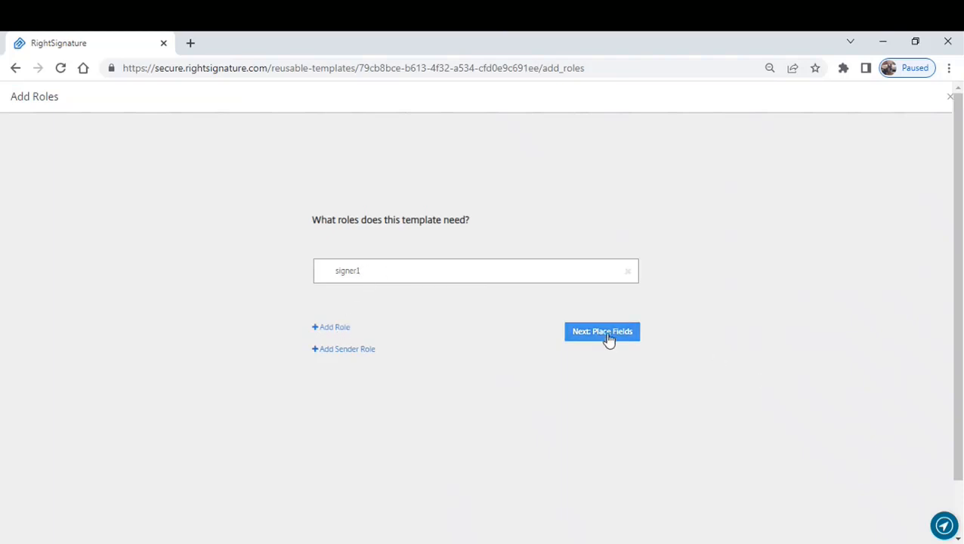
# Add a signature field on the Signer1 line and a date field on its Date line.
pyautogui.click(601, 331)
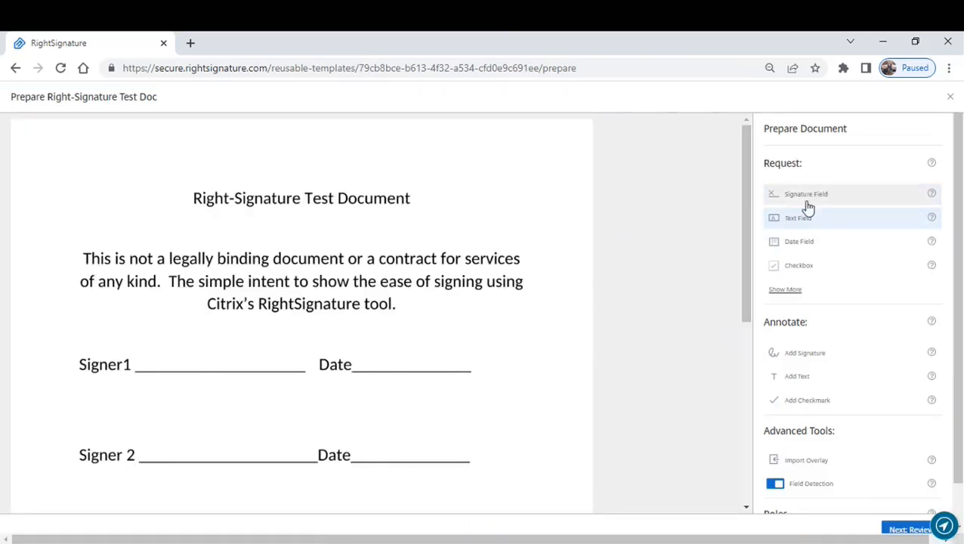
pyautogui.click(806, 194)
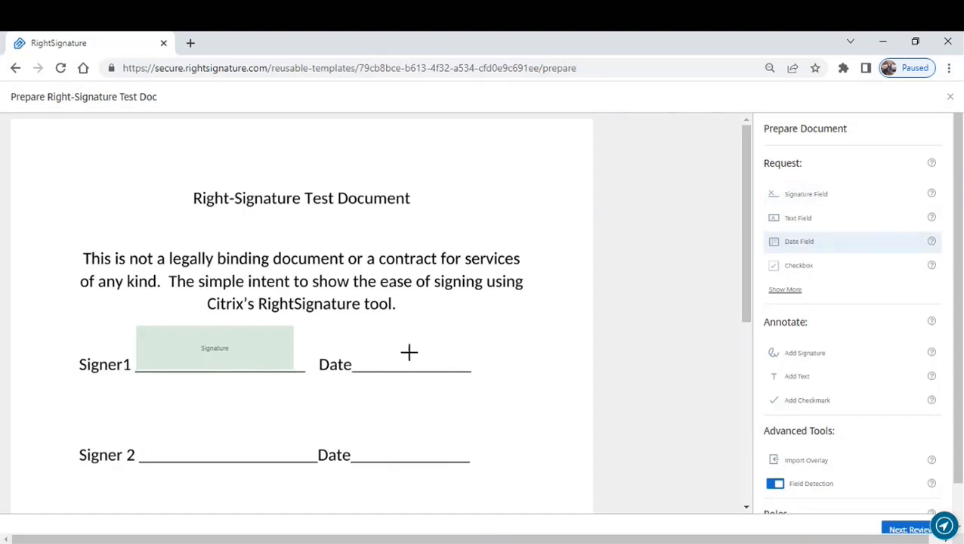
pyautogui.click(408, 352)
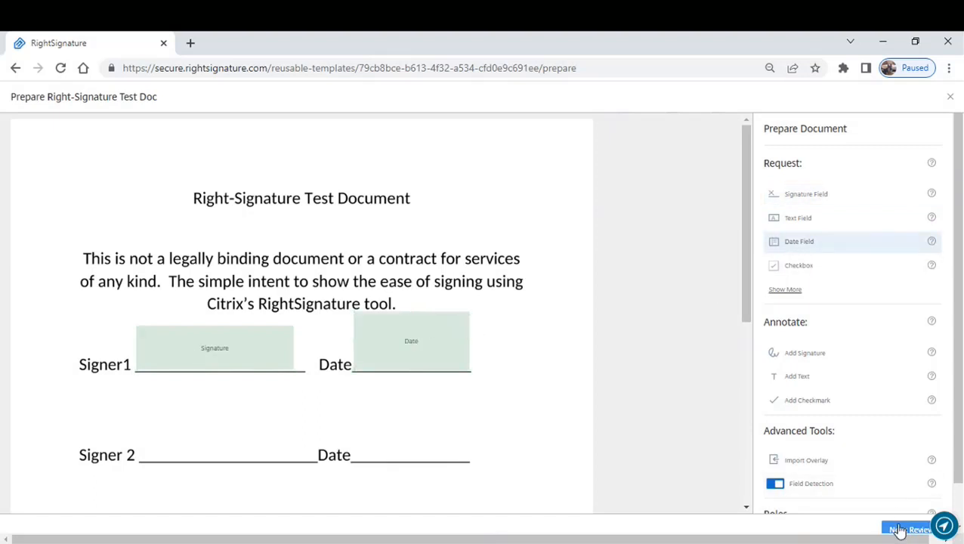
# Go to the review step and enter 'Test Doc' as the message.
pyautogui.click(910, 529)
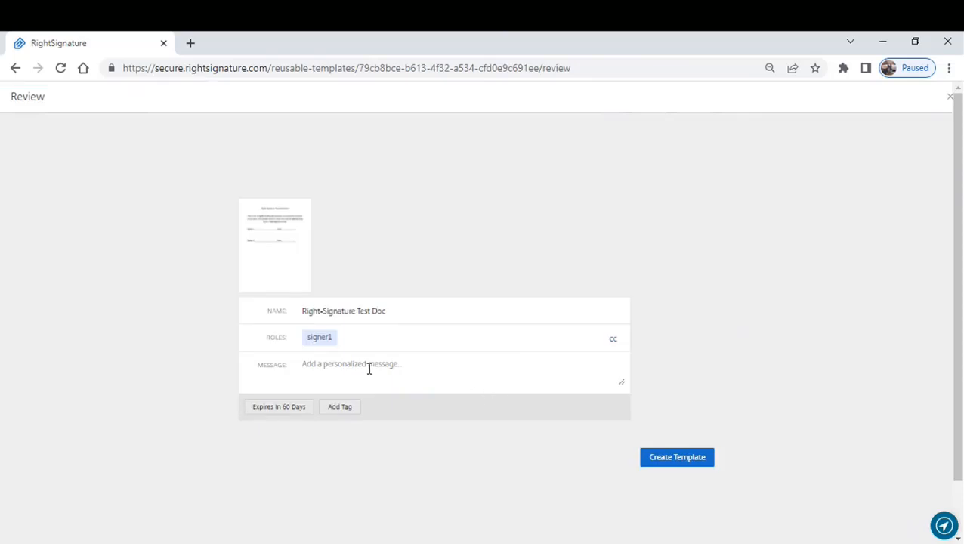
pyautogui.write('Test Doc')
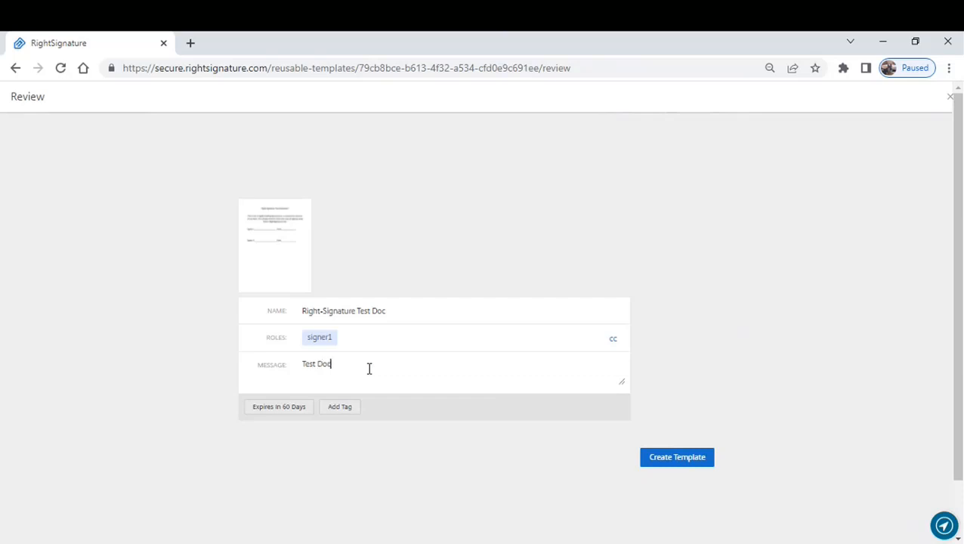
pyautogui.moveTo(279, 412)
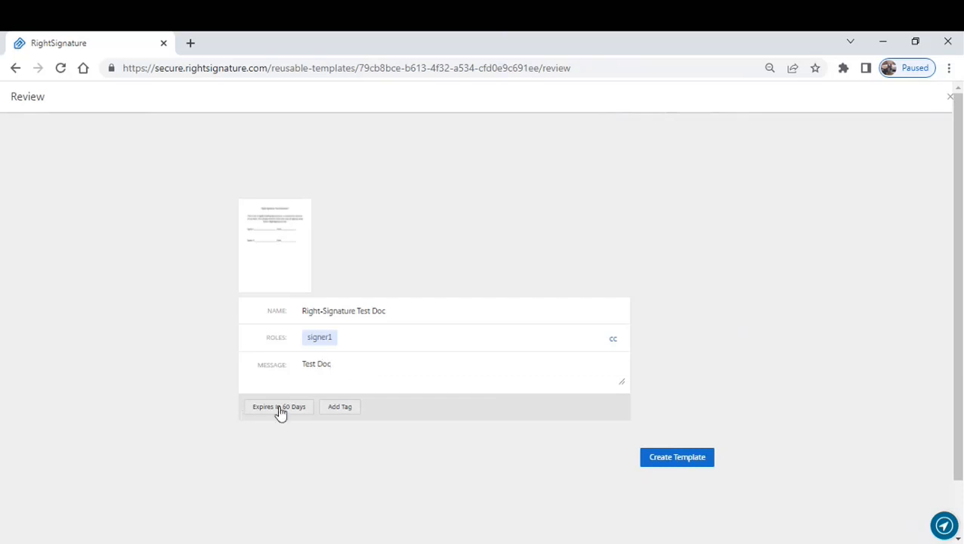
pyautogui.moveTo(339, 407)
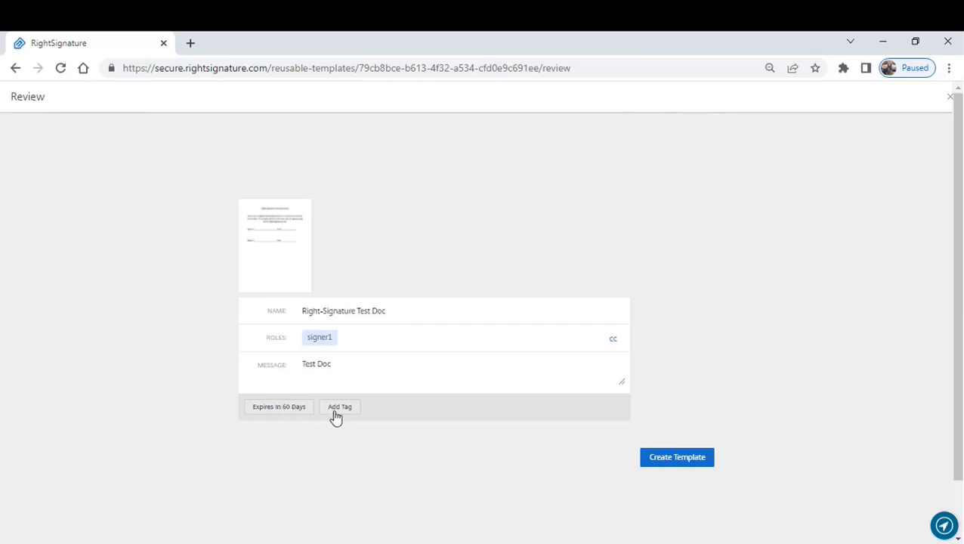
pyautogui.moveTo(676, 457)
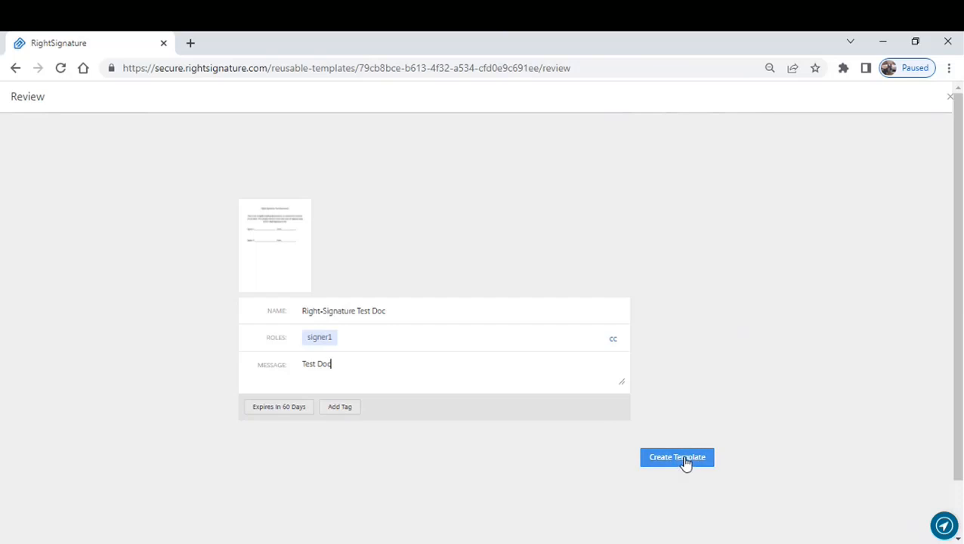
# Save the Right-Signature Test Doc template and view its details page.
pyautogui.click(676, 457)
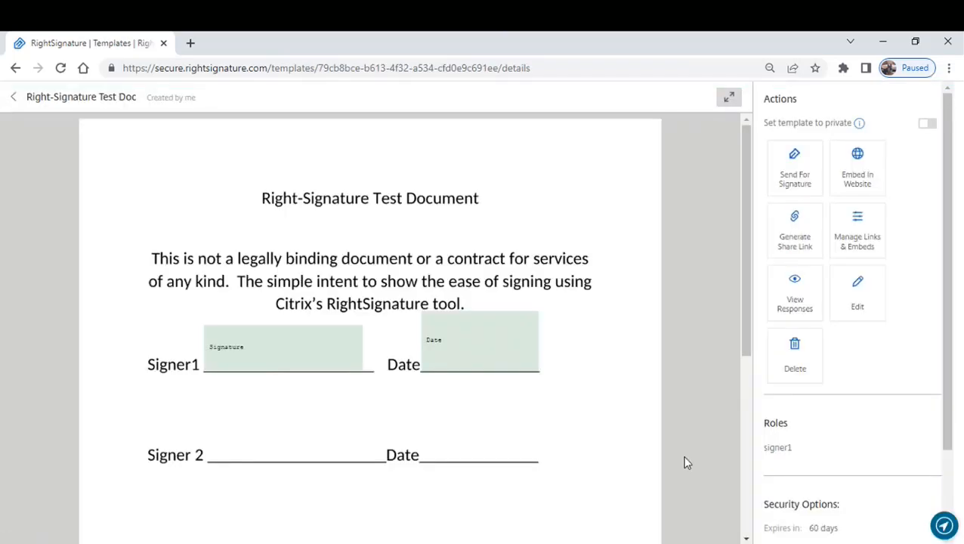
pyautogui.moveTo(403, 349)
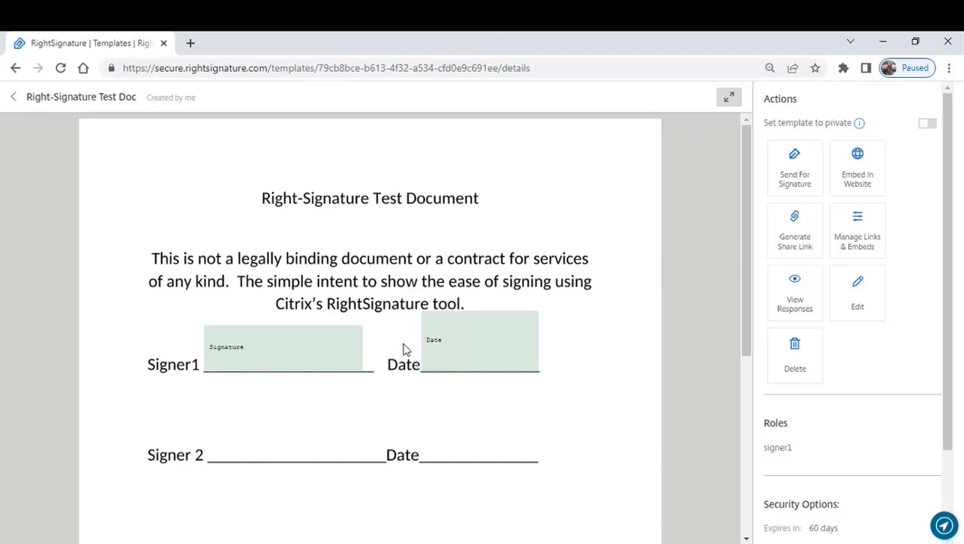
pyautogui.moveTo(795, 167)
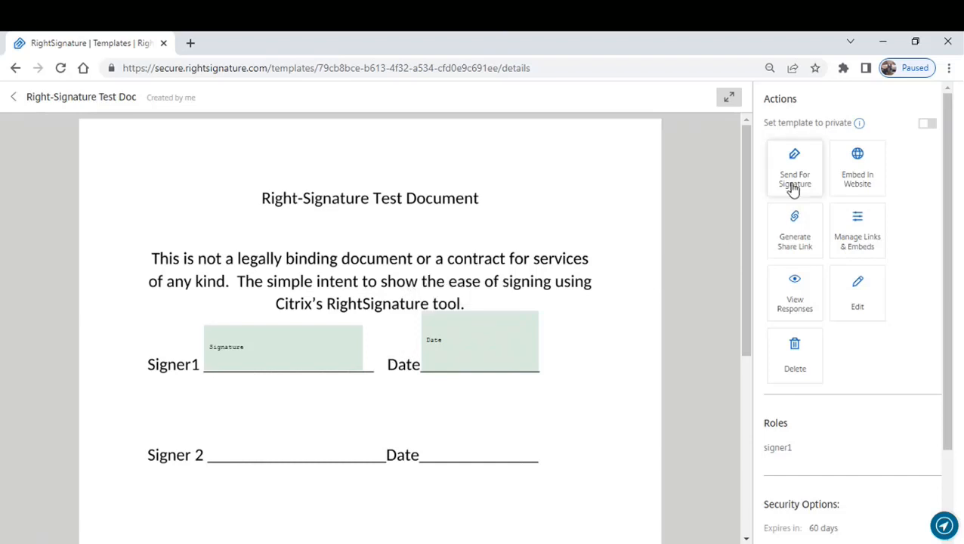
pyautogui.moveTo(857, 179)
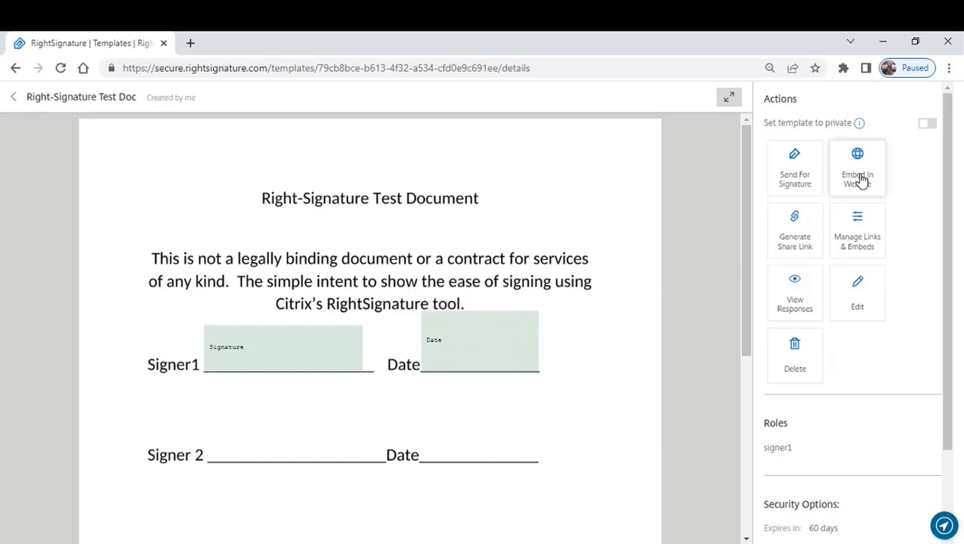
pyautogui.moveTo(795, 293)
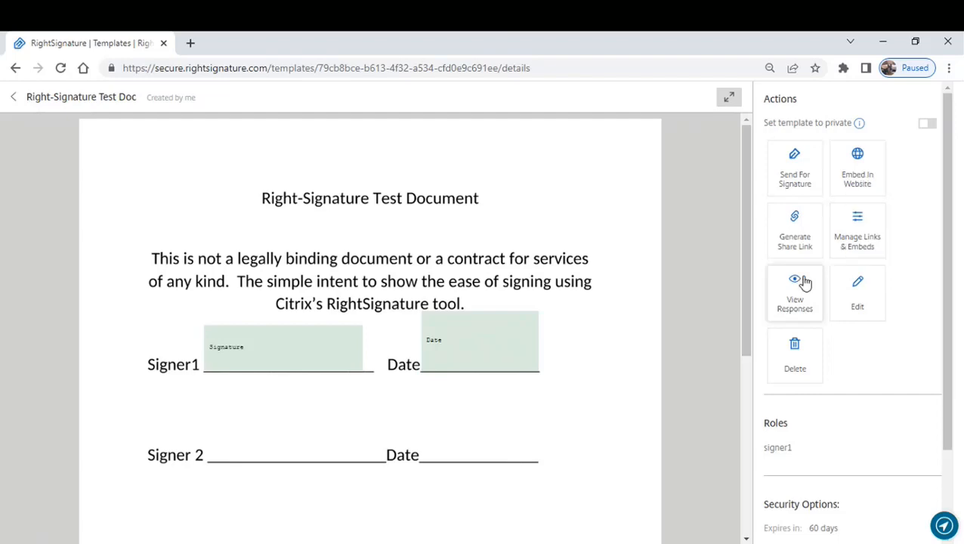